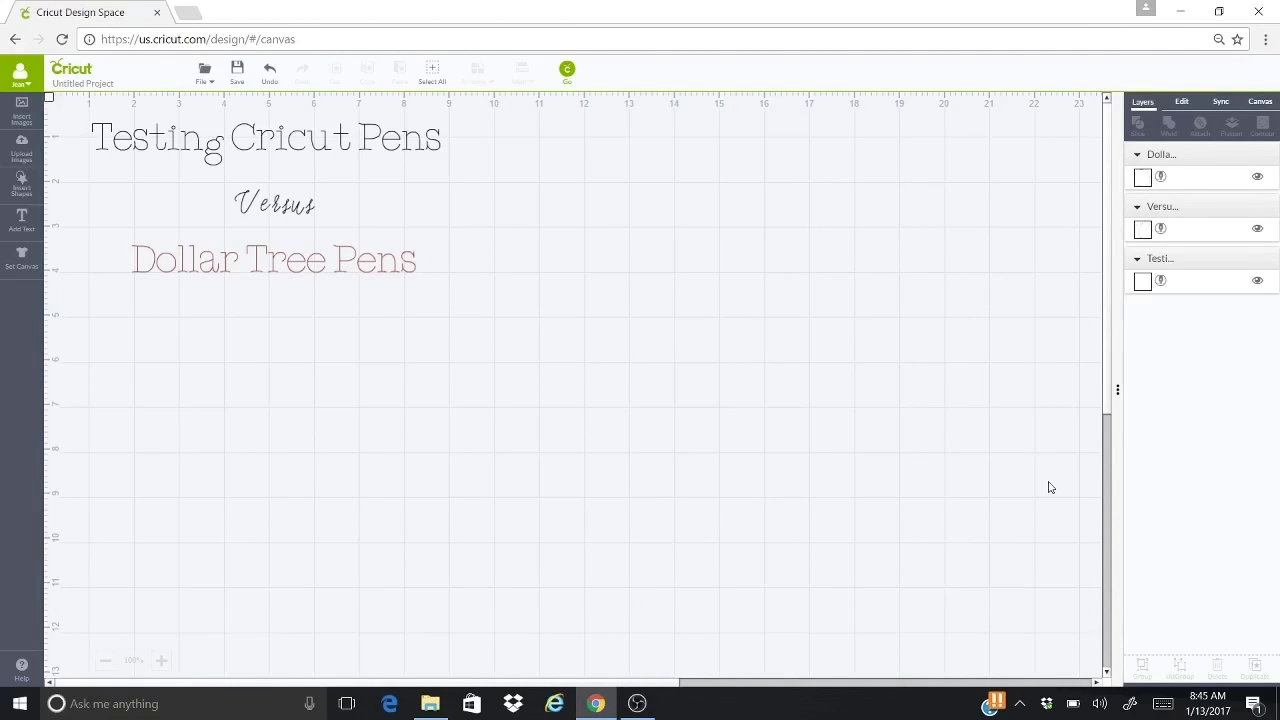
mouse_move(345, 357)
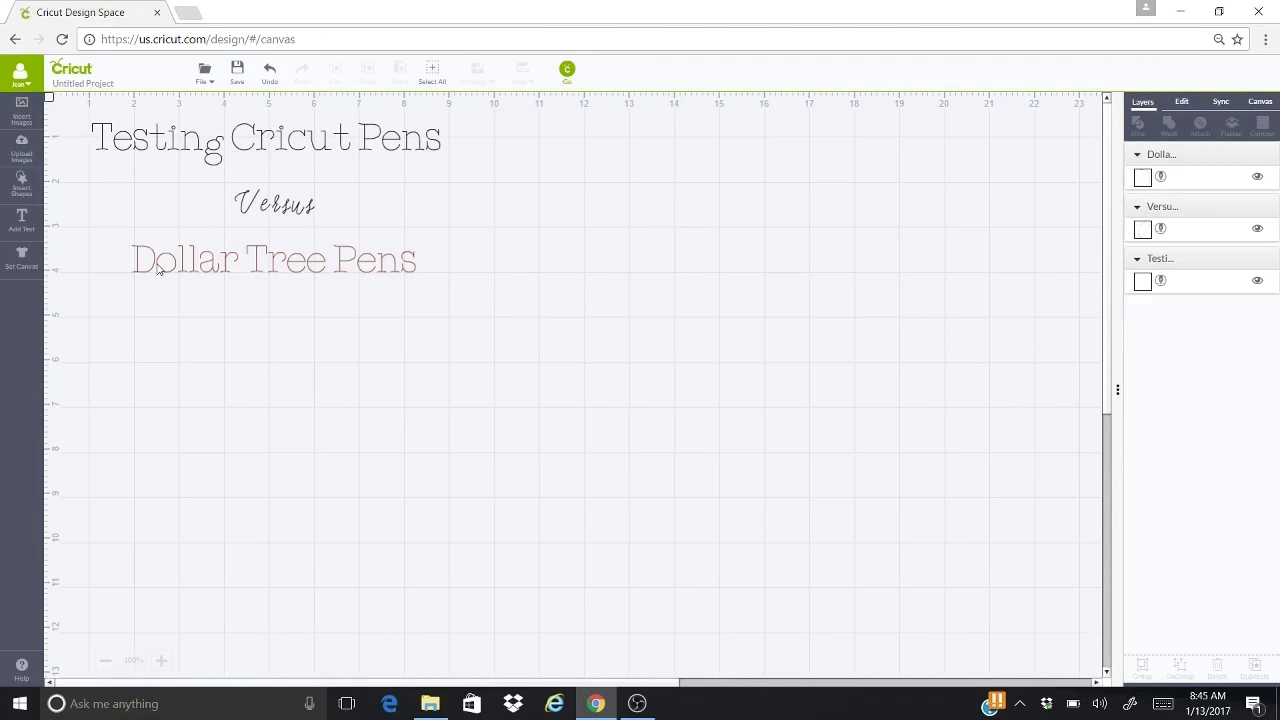
mouse_move(369, 268)
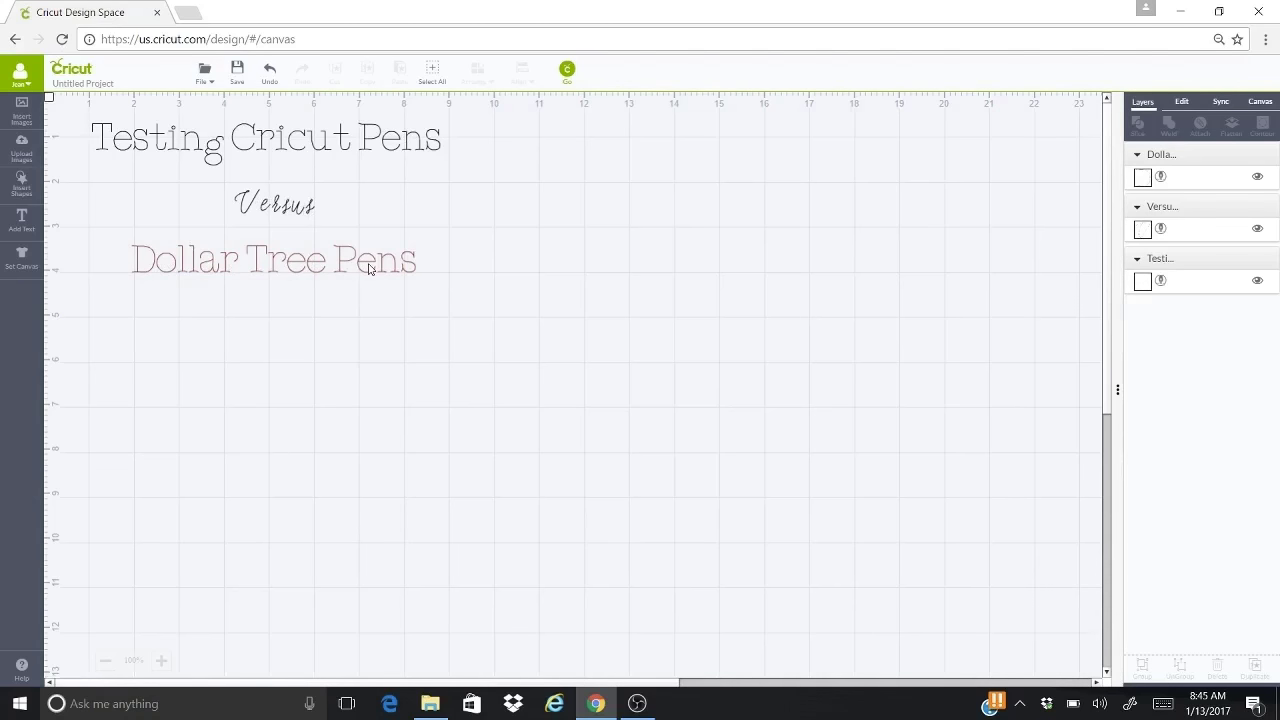